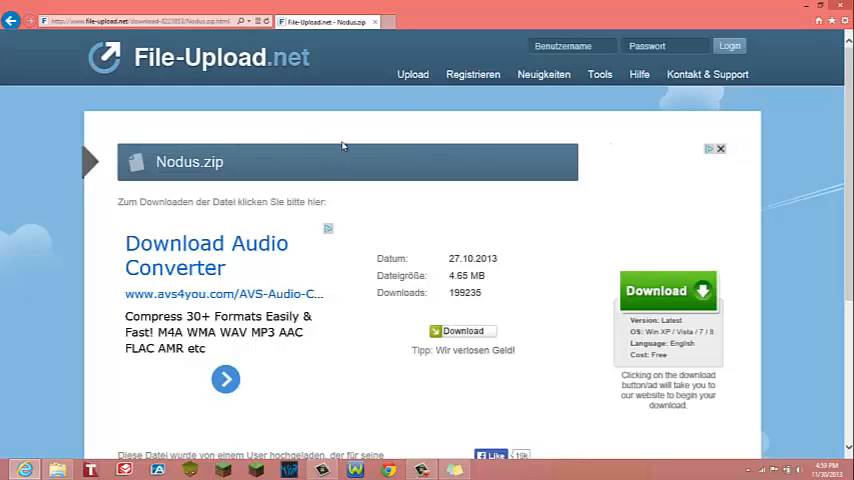
pyautogui.moveTo(380, 100)
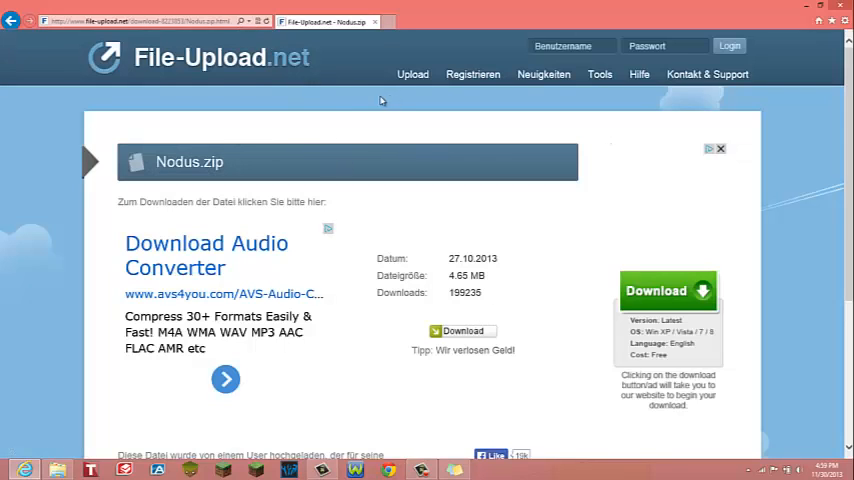
pyautogui.moveTo(464, 182)
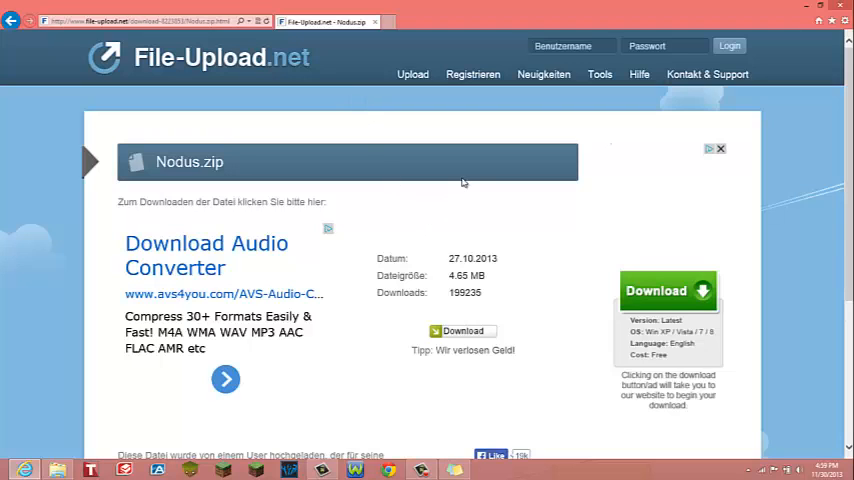
# Start the Nodus.zip download from the File-Upload.net page in Internet Explorer.
pyautogui.doubleClick(172, 162)
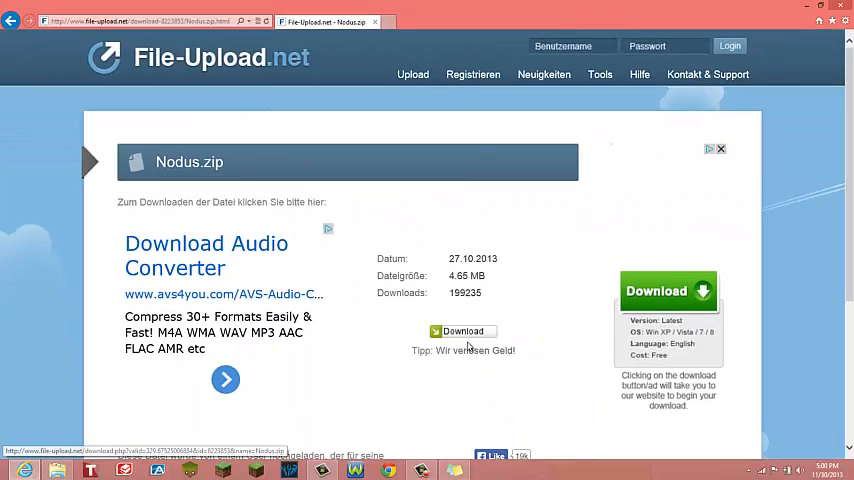
pyautogui.click(464, 332)
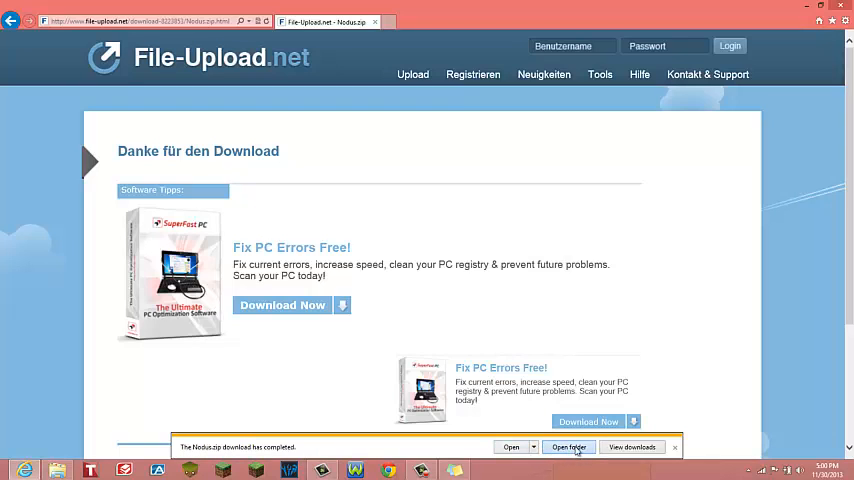
# Move Nodus.zip from Downloads to the desktop, replacing the old copy, and delete the sticky note.
pyautogui.click(568, 448)
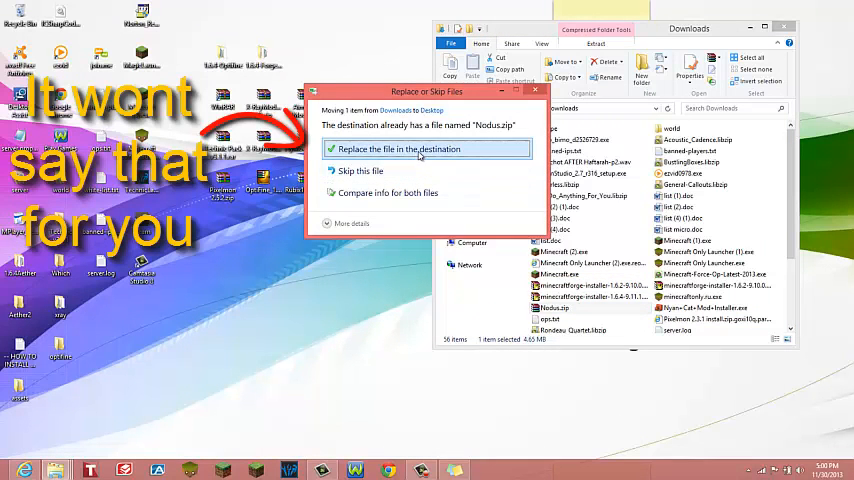
pyautogui.click(398, 148)
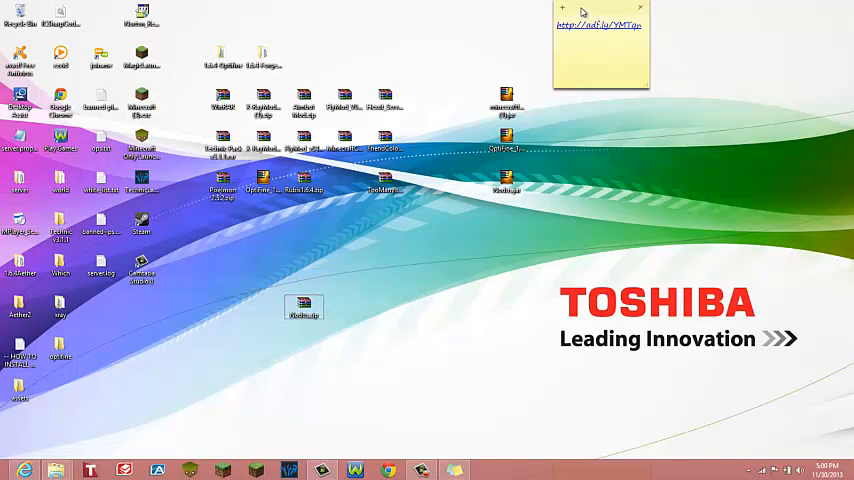
pyautogui.click(640, 8)
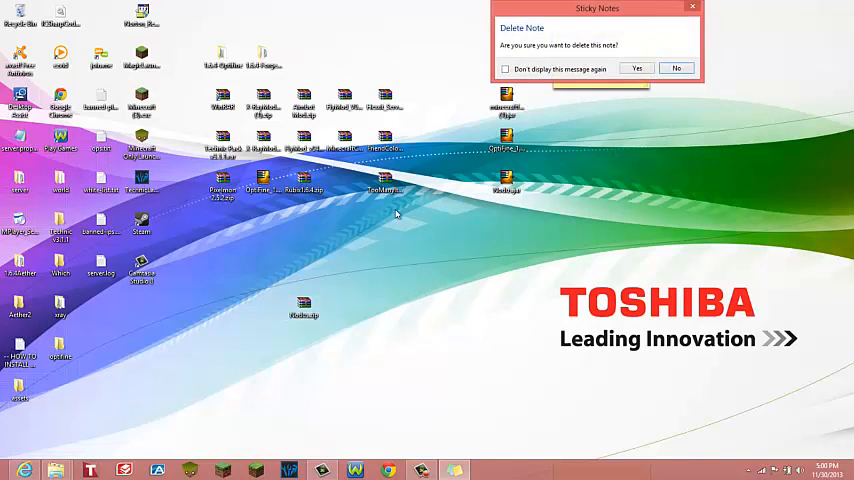
pyautogui.click(636, 68)
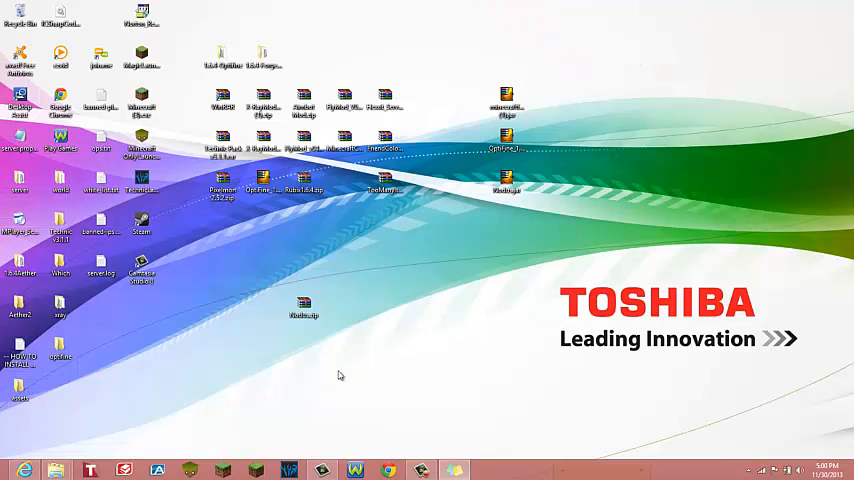
# Extract Nodus.zip onto the desktop with Extract Here, overwriting the older version's files.
pyautogui.rightClick(304, 308)
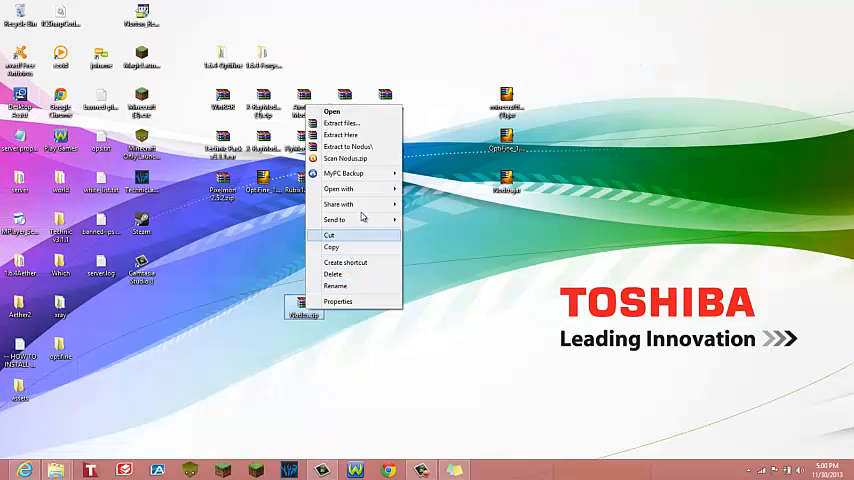
pyautogui.click(342, 122)
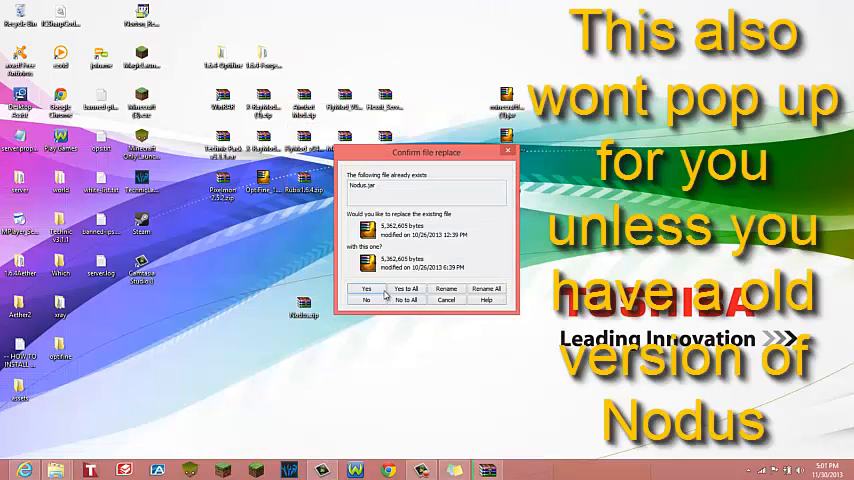
pyautogui.click(366, 288)
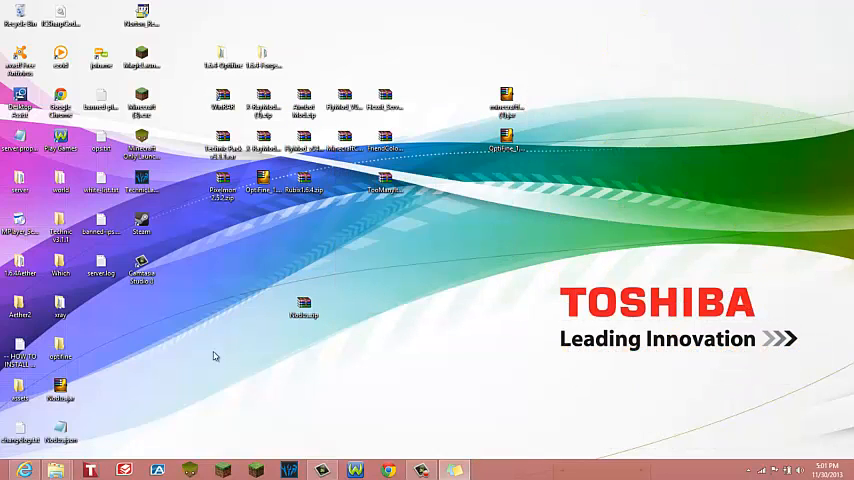
pyautogui.moveTo(60, 390); pyautogui.dragTo(424, 264)
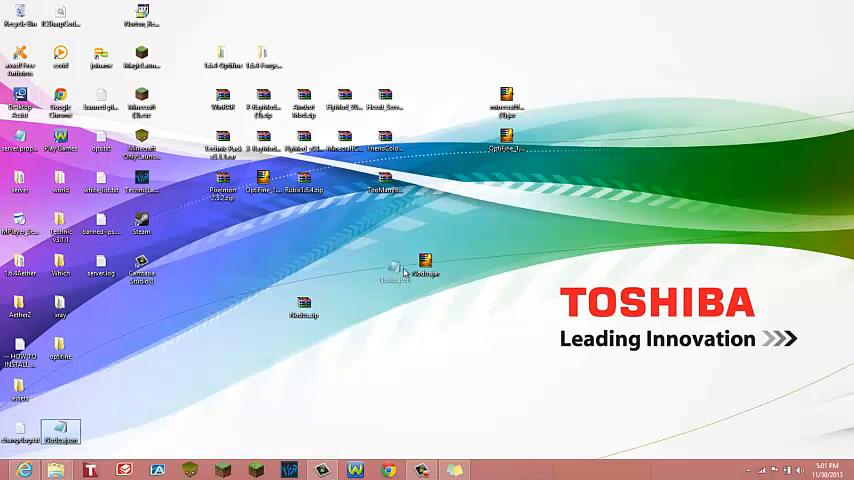
# Drag the extracted Nodus folder to an open spot near the centre of the desktop.
pyautogui.moveTo(60, 432); pyautogui.dragTo(384, 264)
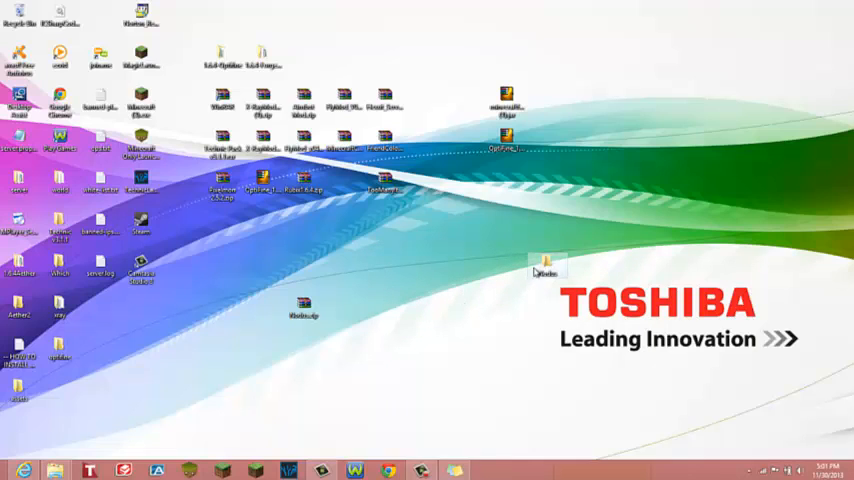
pyautogui.moveTo(546, 264); pyautogui.dragTo(424, 264)
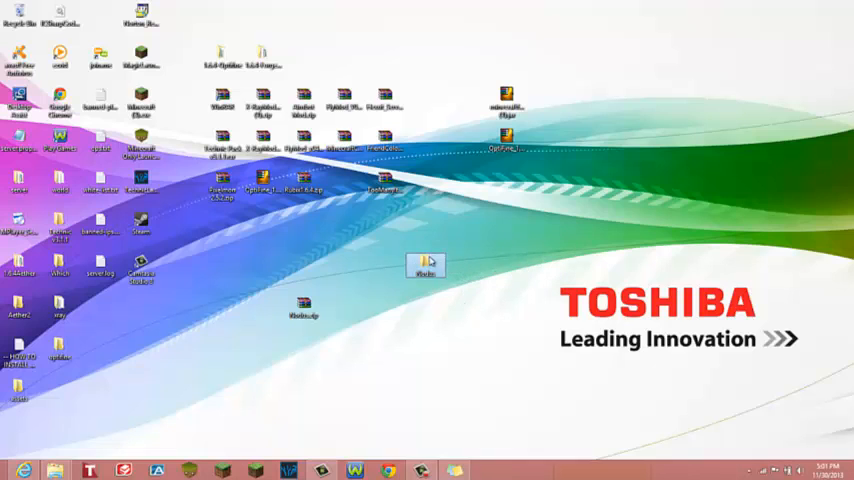
pyautogui.moveTo(158, 444)
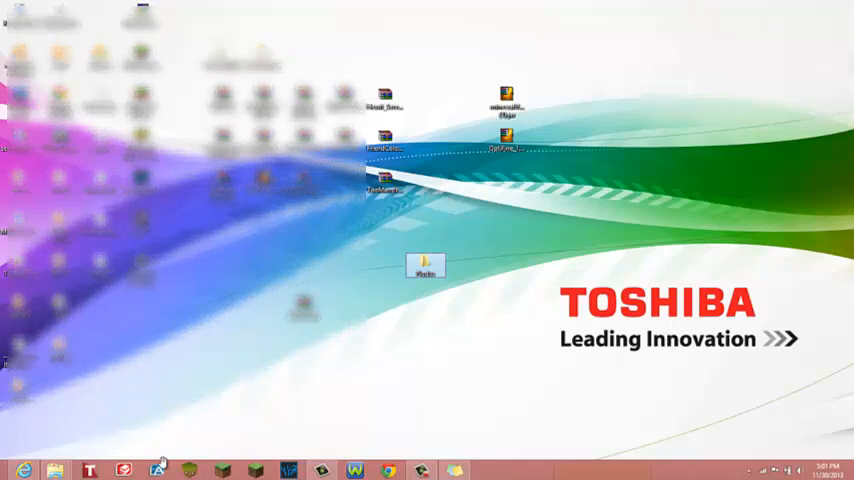
# Search %appdata from Windows Start Search to open the AppData Roaming folder.
pyautogui.click(12, 468)
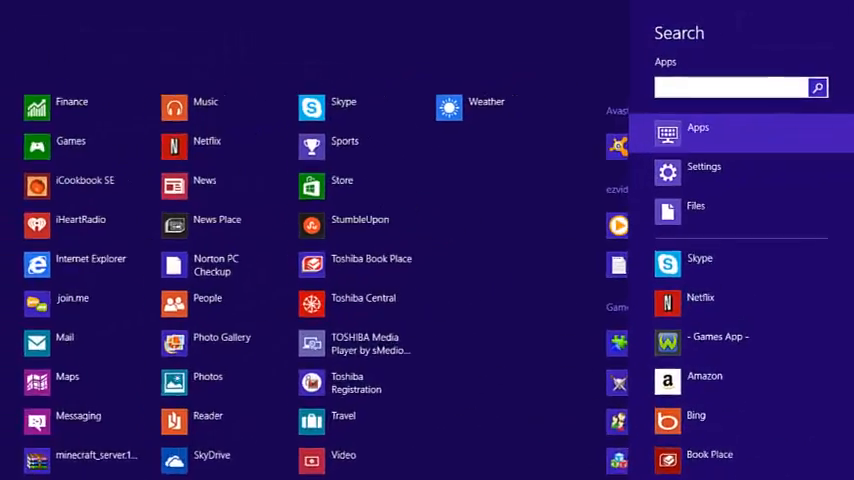
pyautogui.write('%app')
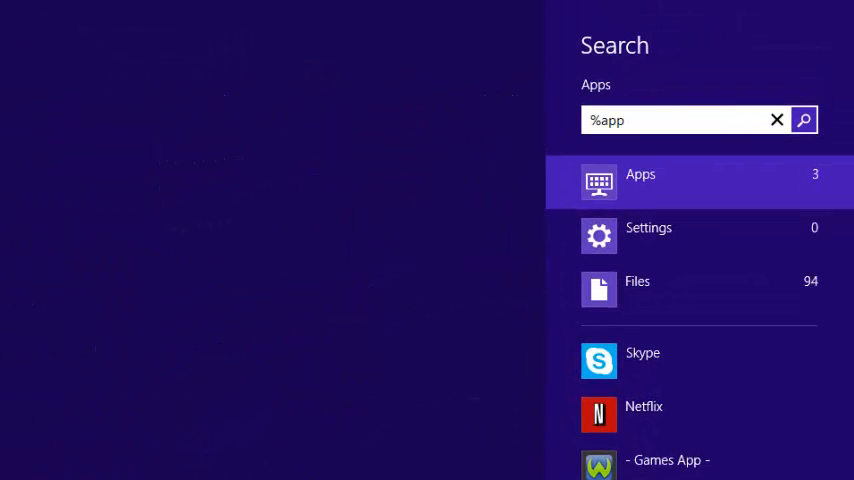
pyautogui.write('data')
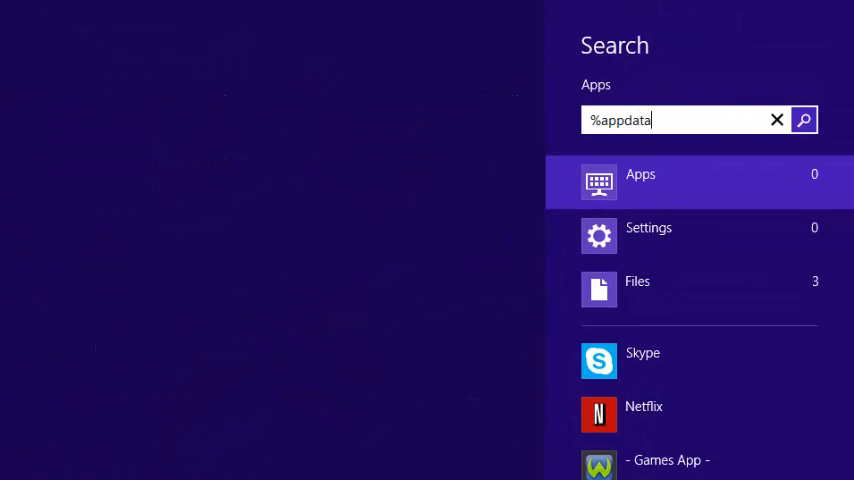
pyautogui.click(804, 120)
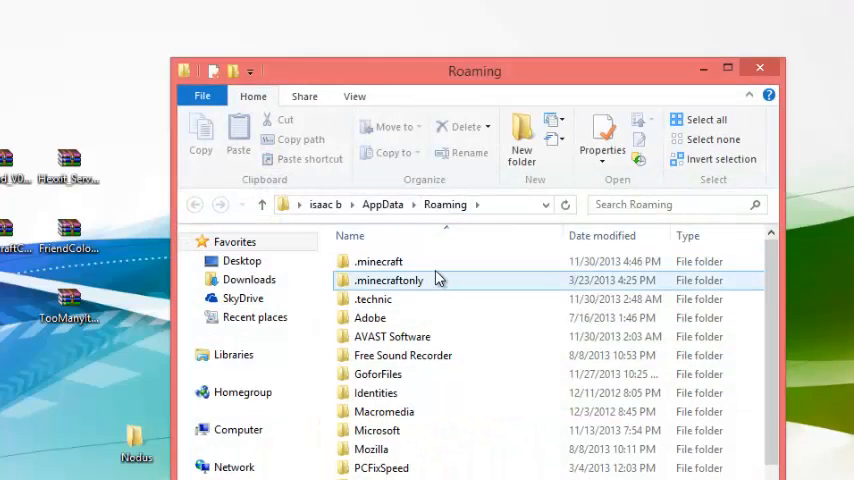
# Browse into .minecraft\versions and drop the Nodus folder from the desktop into it.
pyautogui.doubleClick(380, 260)
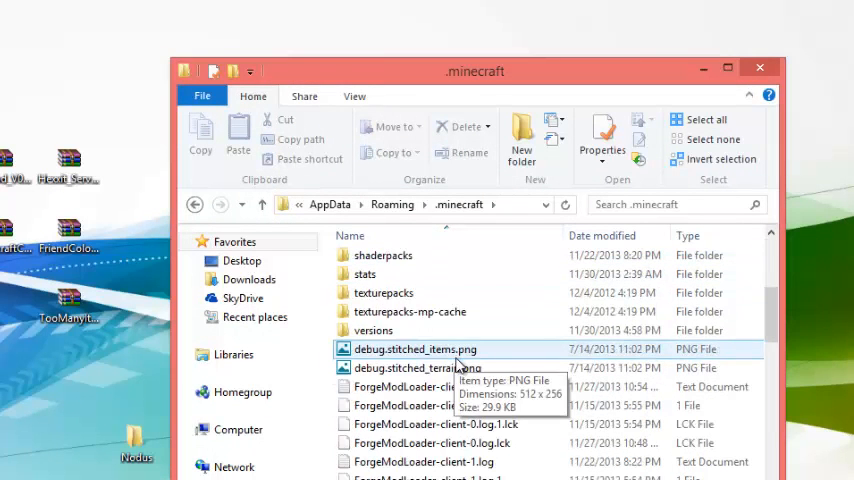
pyautogui.doubleClick(388, 330)
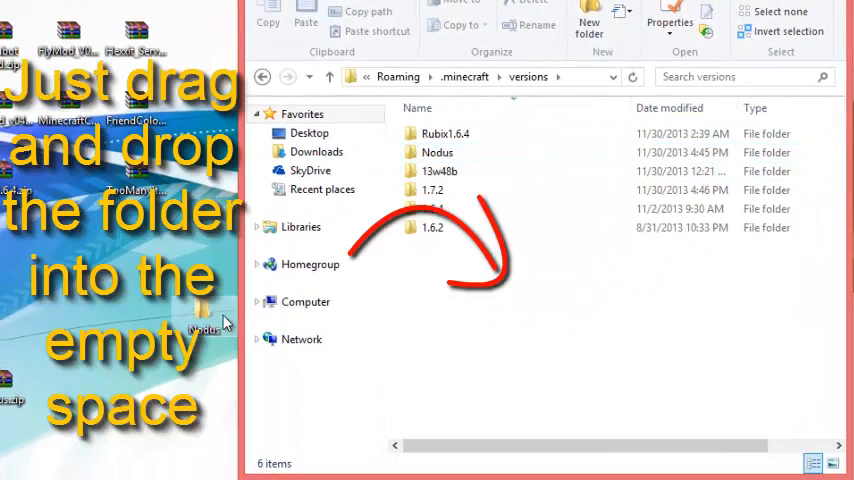
pyautogui.moveTo(204, 328); pyautogui.dragTo(530, 320)
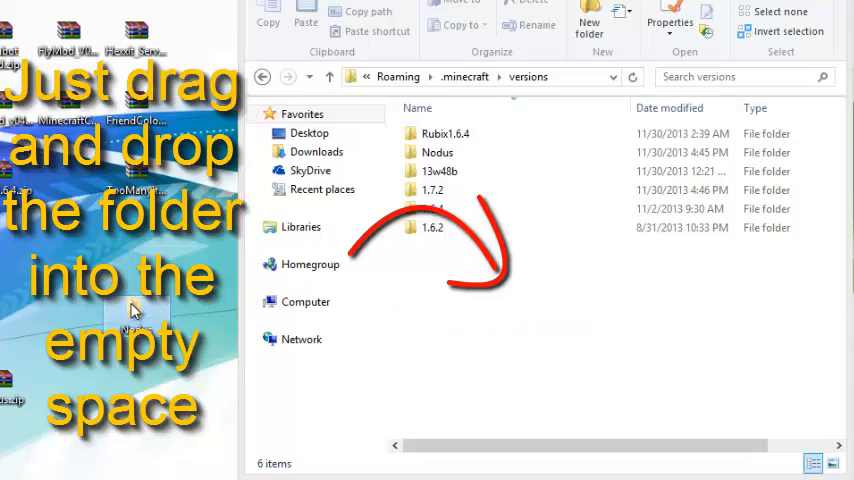
pyautogui.rightClick(322, 280)
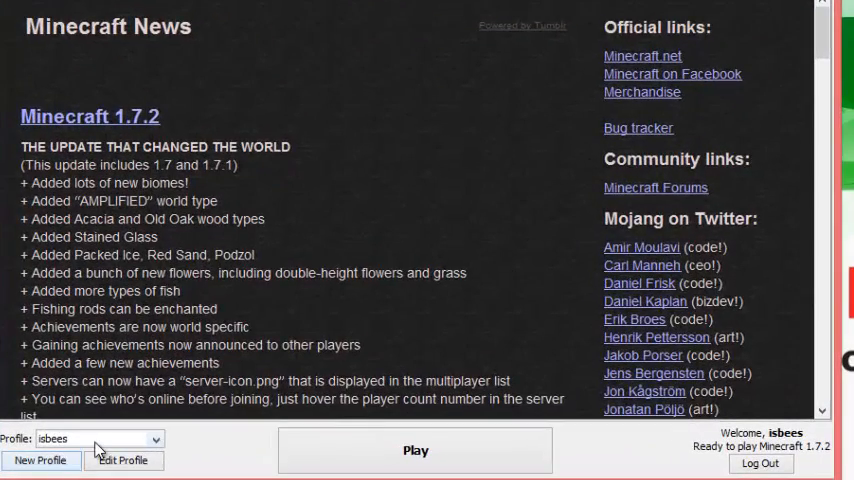
# Create a launcher profile named Nodus with experimental snapshots enabled and the snapshot Nodus version.
pyautogui.click(124, 460)
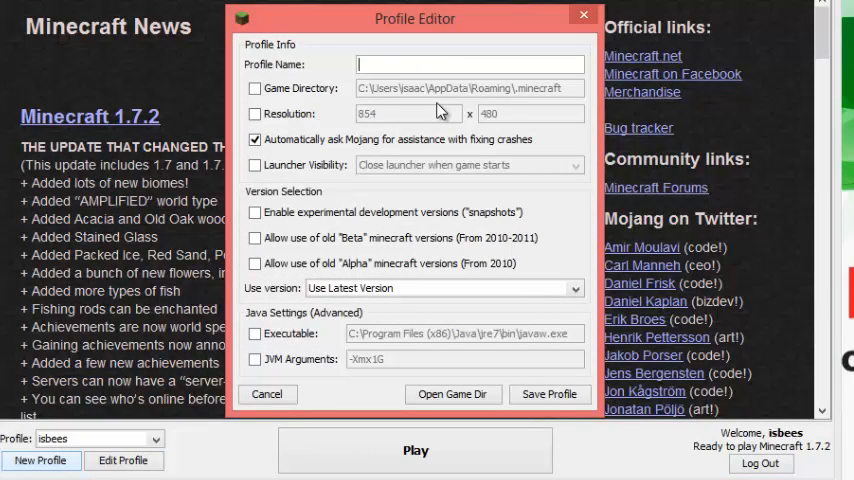
pyautogui.write('Nodu')
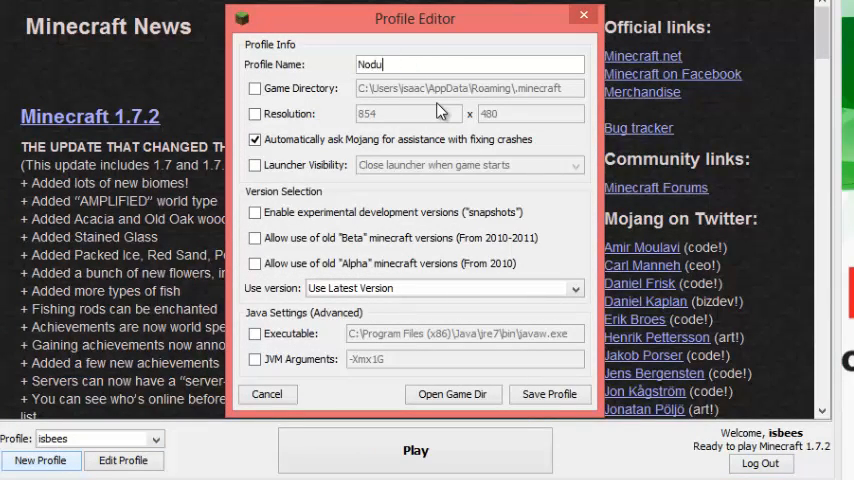
pyautogui.write('s')
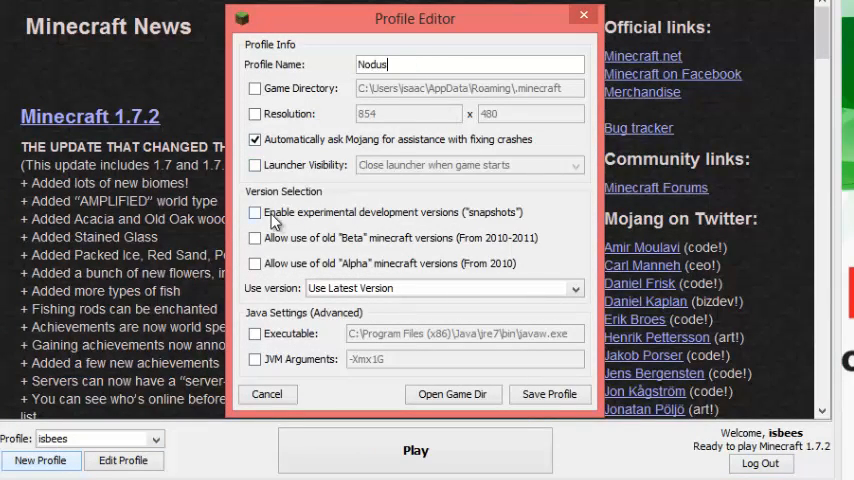
pyautogui.click(256, 212)
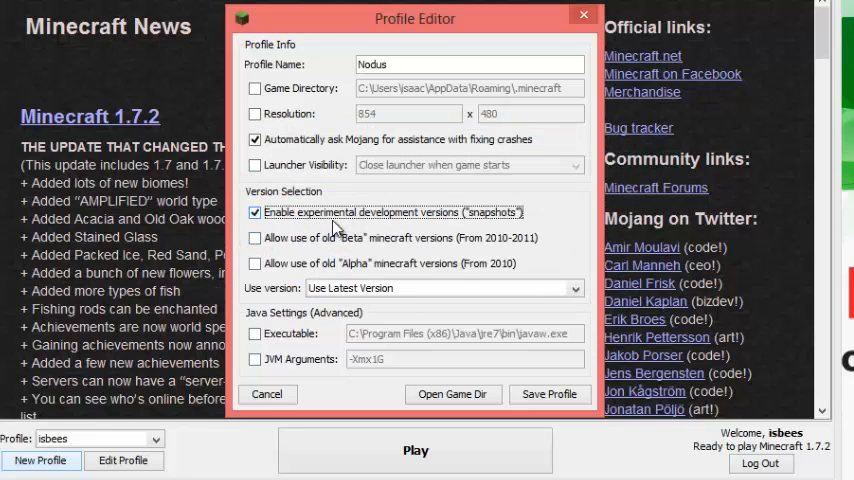
pyautogui.moveTo(568, 284)
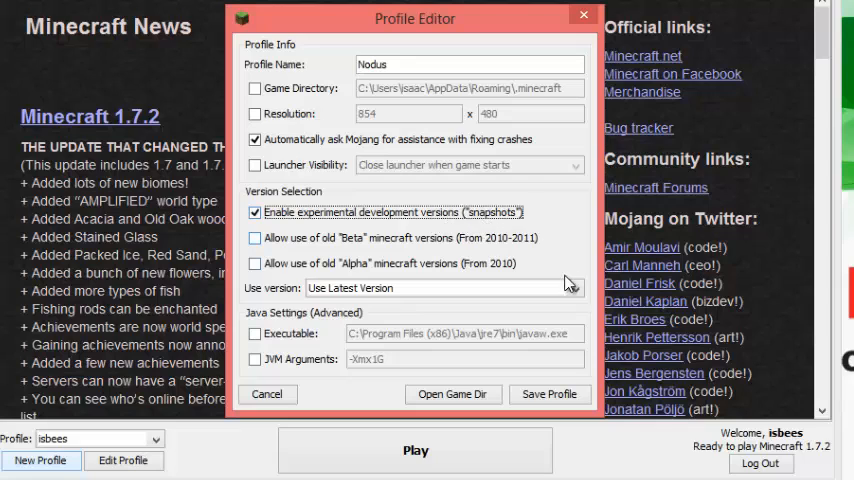
pyautogui.click(572, 288)
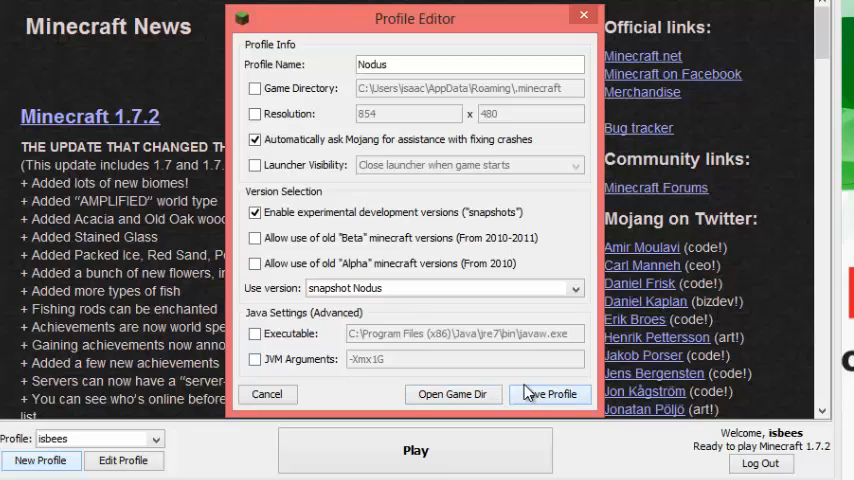
pyautogui.moveTo(556, 246)
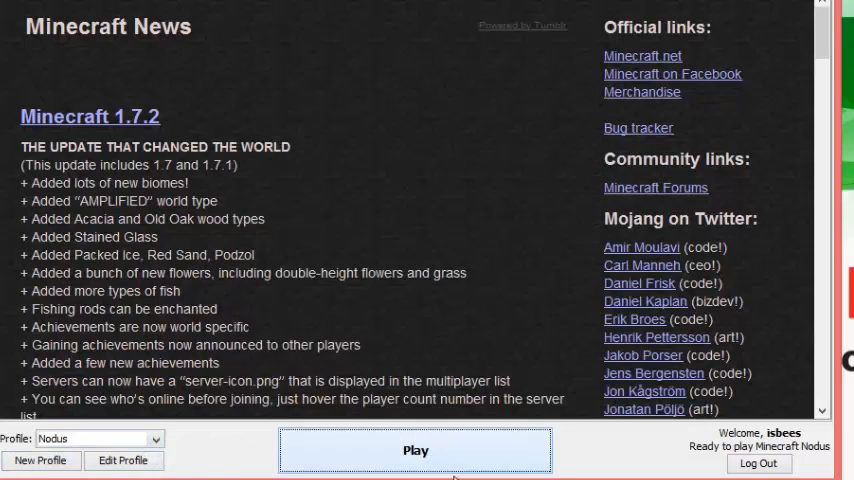
# Launch the game with the Nodus profile and drag the Map-Radar panel to the bottom.
pyautogui.click(416, 450)
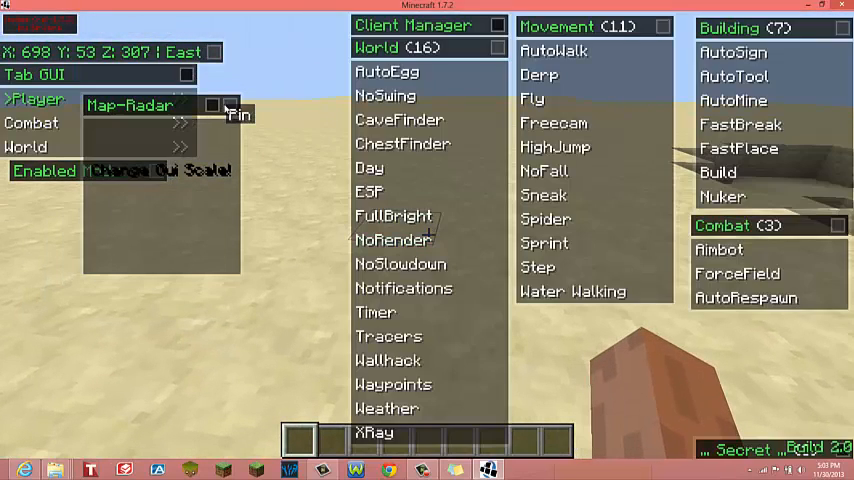
pyautogui.click(236, 108)
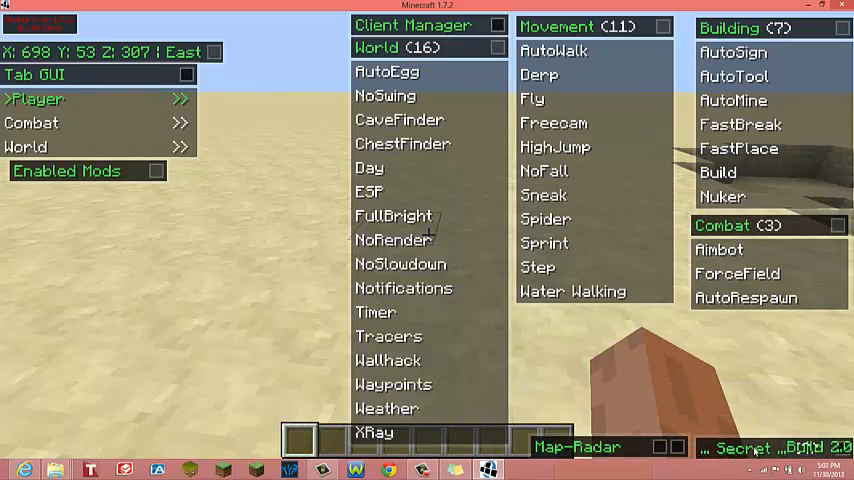
pyautogui.moveTo(636, 448)
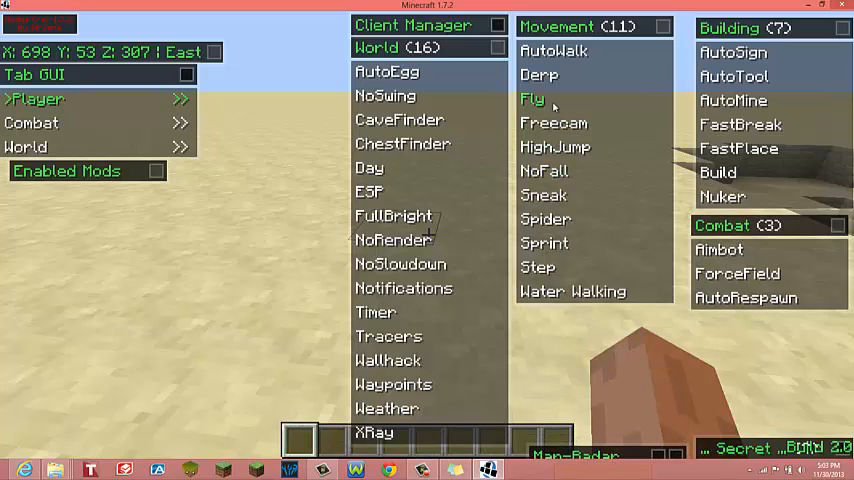
pyautogui.moveTo(544, 172)
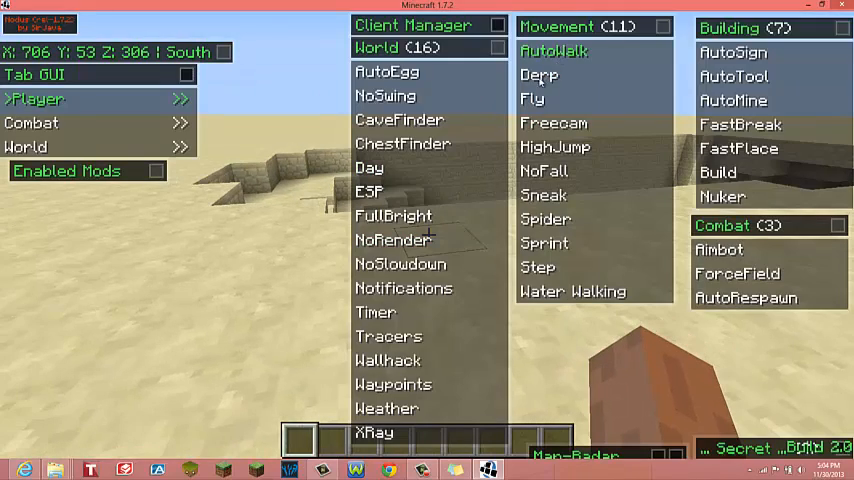
# Switch on the Derp mod in the Nodus mod menu.
pyautogui.click(540, 74)
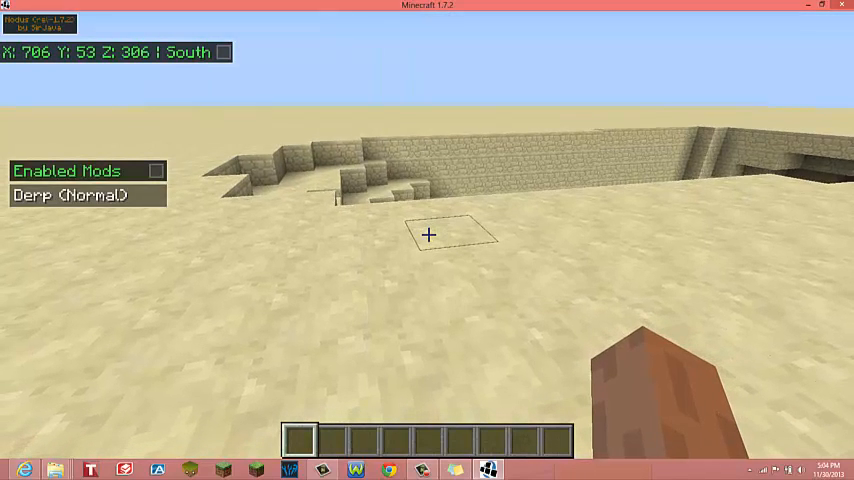
pyautogui.moveTo(428, 236)
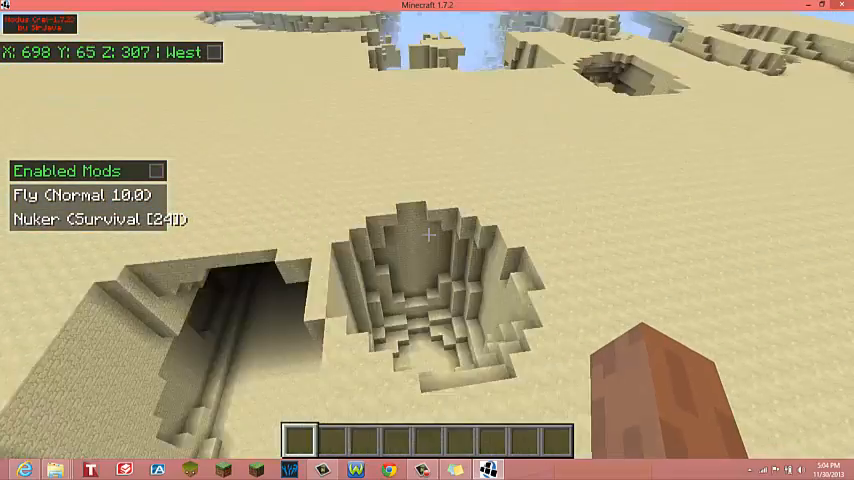
pyautogui.moveTo(428, 236)
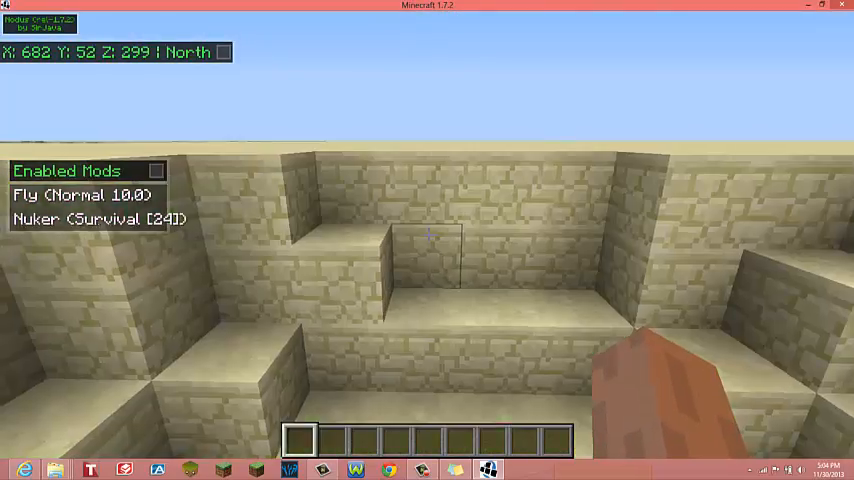
pyautogui.moveTo(428, 240)
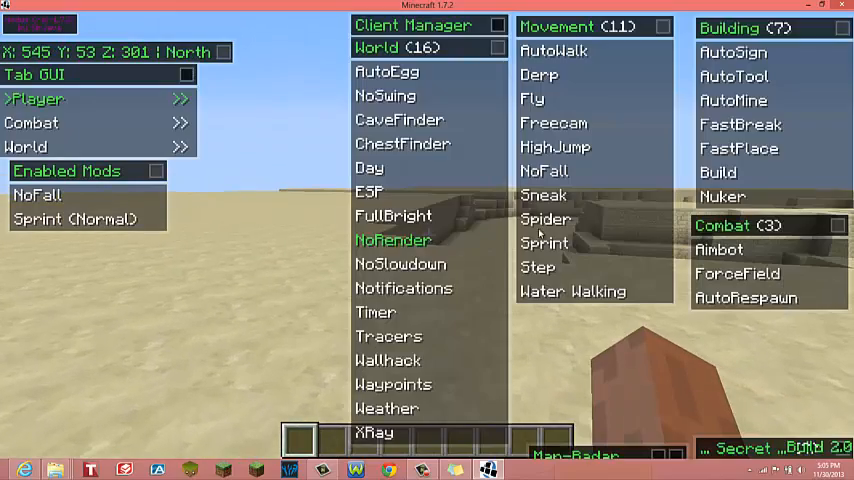
# Switch on the FullBright mod in the Nodus menu.
pyautogui.click(544, 220)
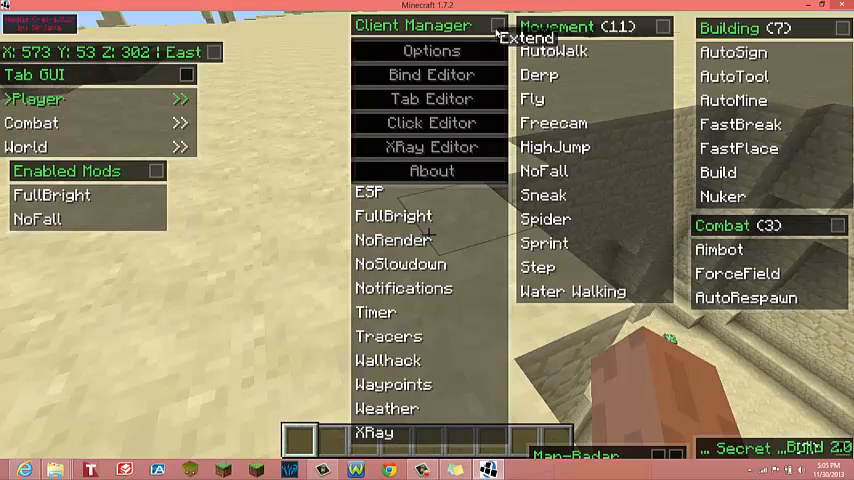
# Switch the creative inventory to the Transportation items page.
pyautogui.click(432, 146)
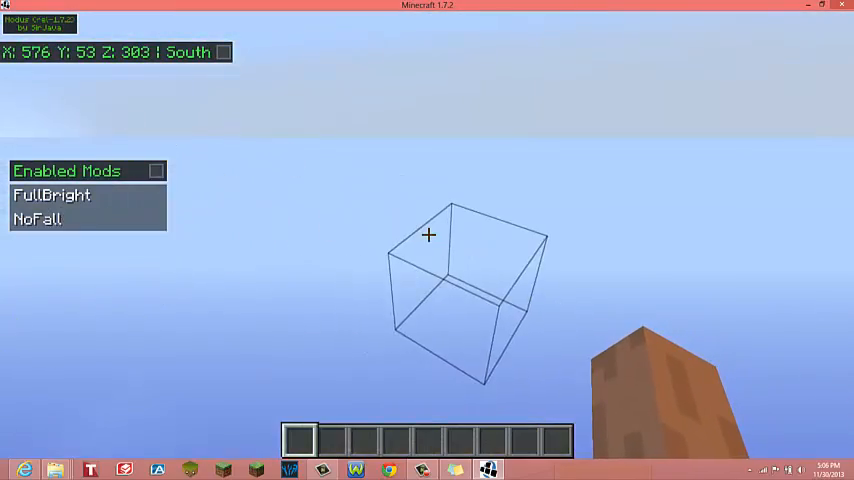
pyautogui.moveTo(428, 236)
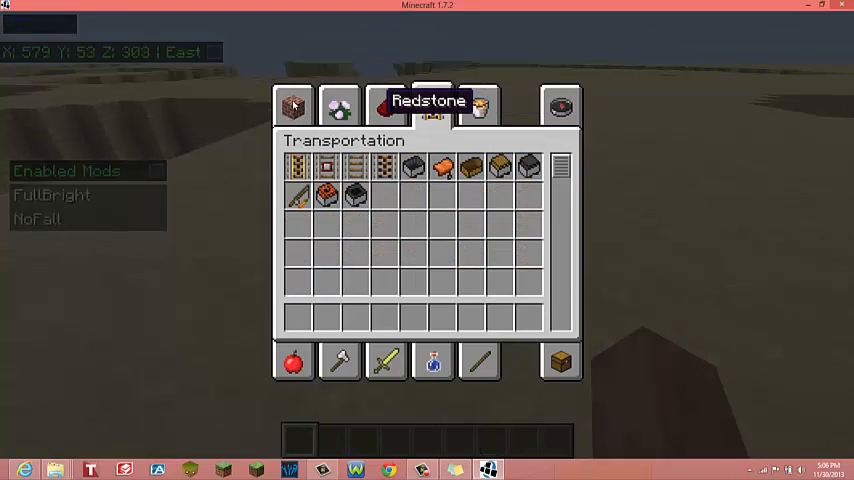
# Take a stone block from the inventory to use with Build in Pole mode.
pyautogui.click(292, 104)
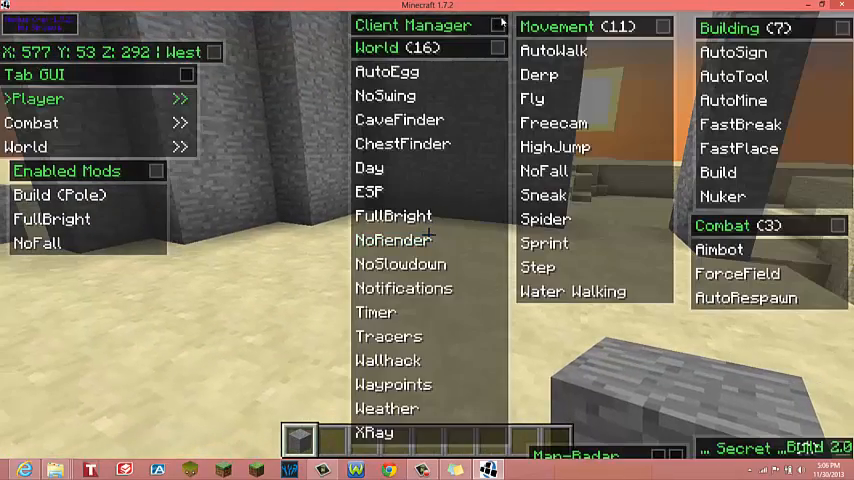
# Enable XRay to see ores and caves through the terrain beside the stone pillars.
pyautogui.click(412, 24)
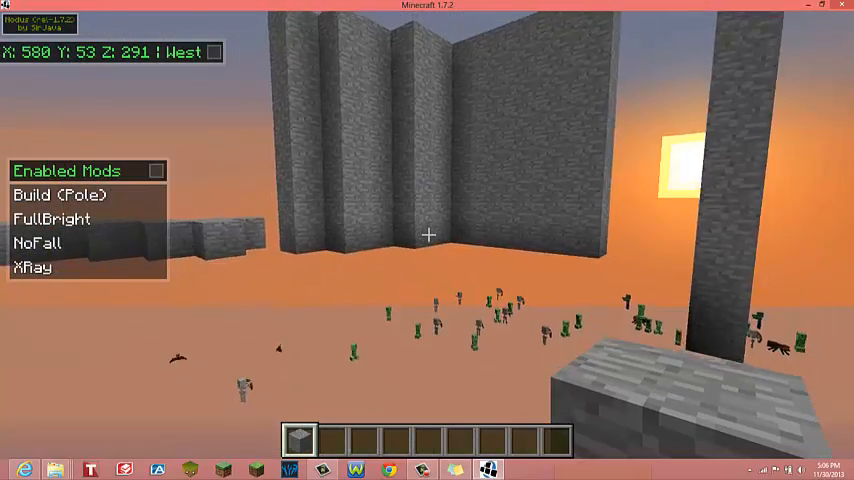
pyautogui.moveTo(428, 236)
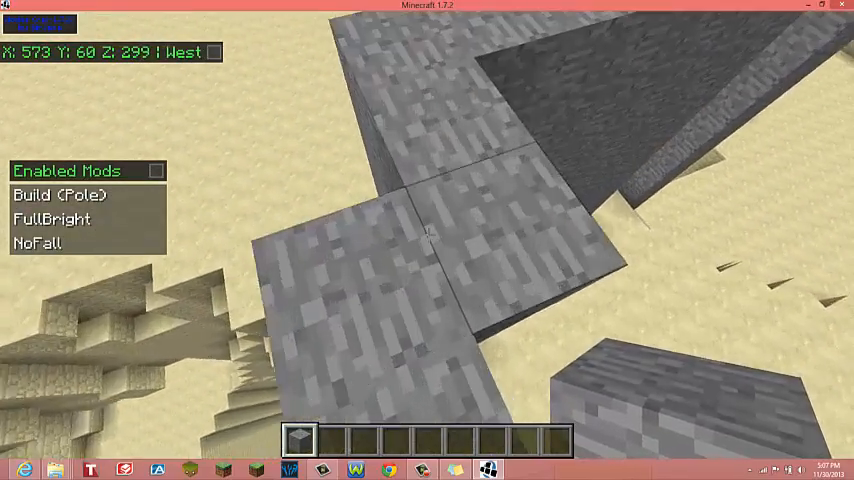
pyautogui.moveTo(428, 236)
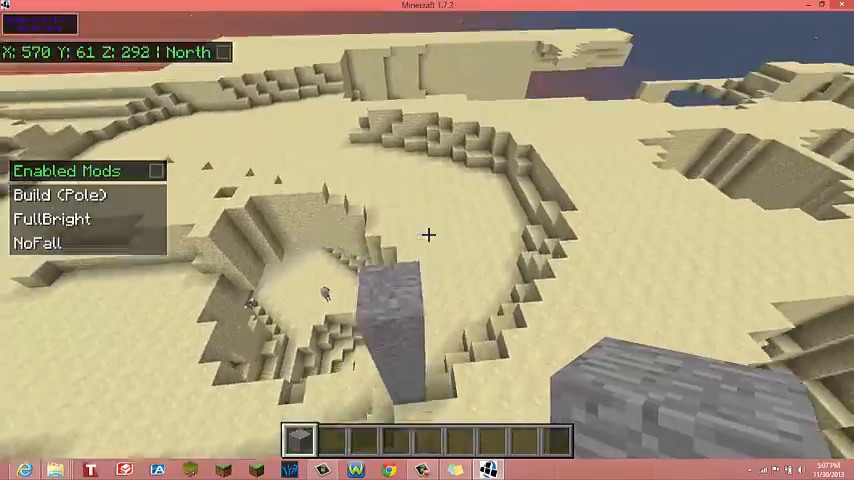